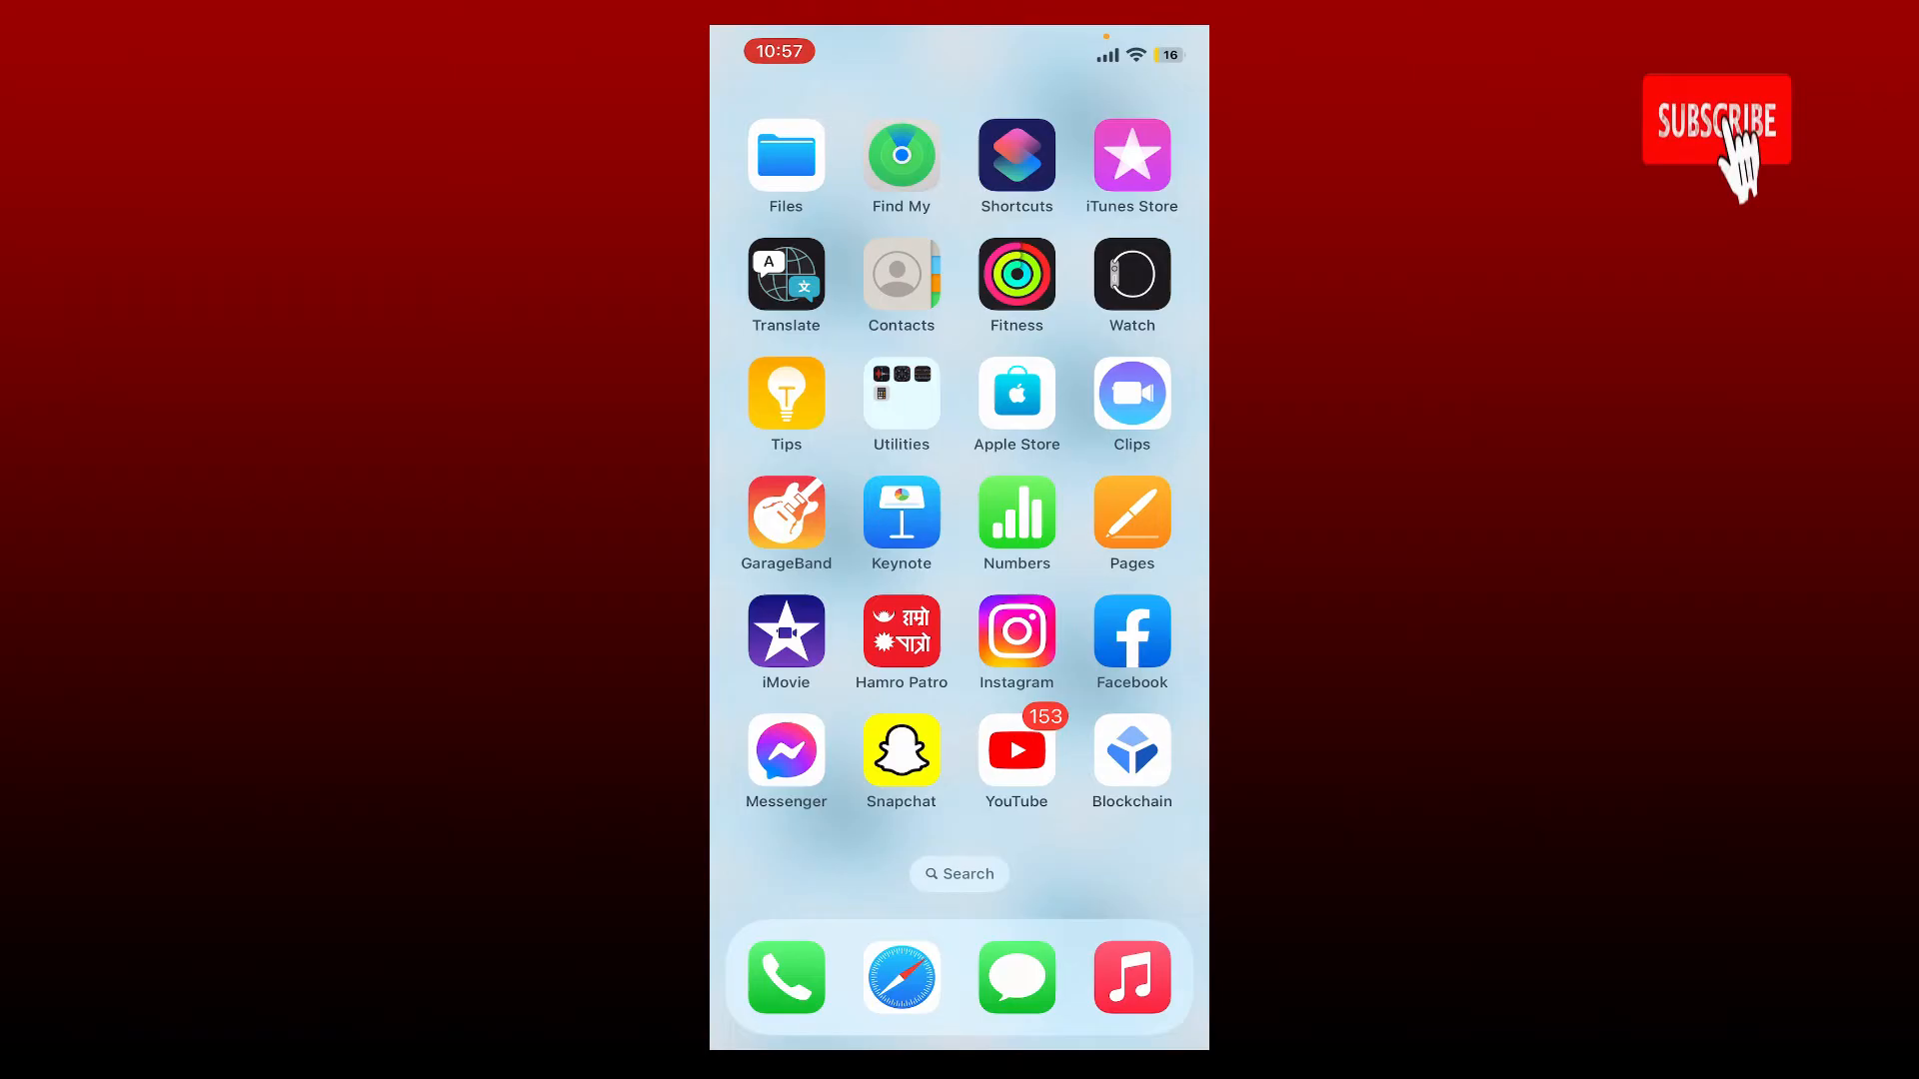
- Open the App Store and start a search for 'life 360'
click(1716, 119)
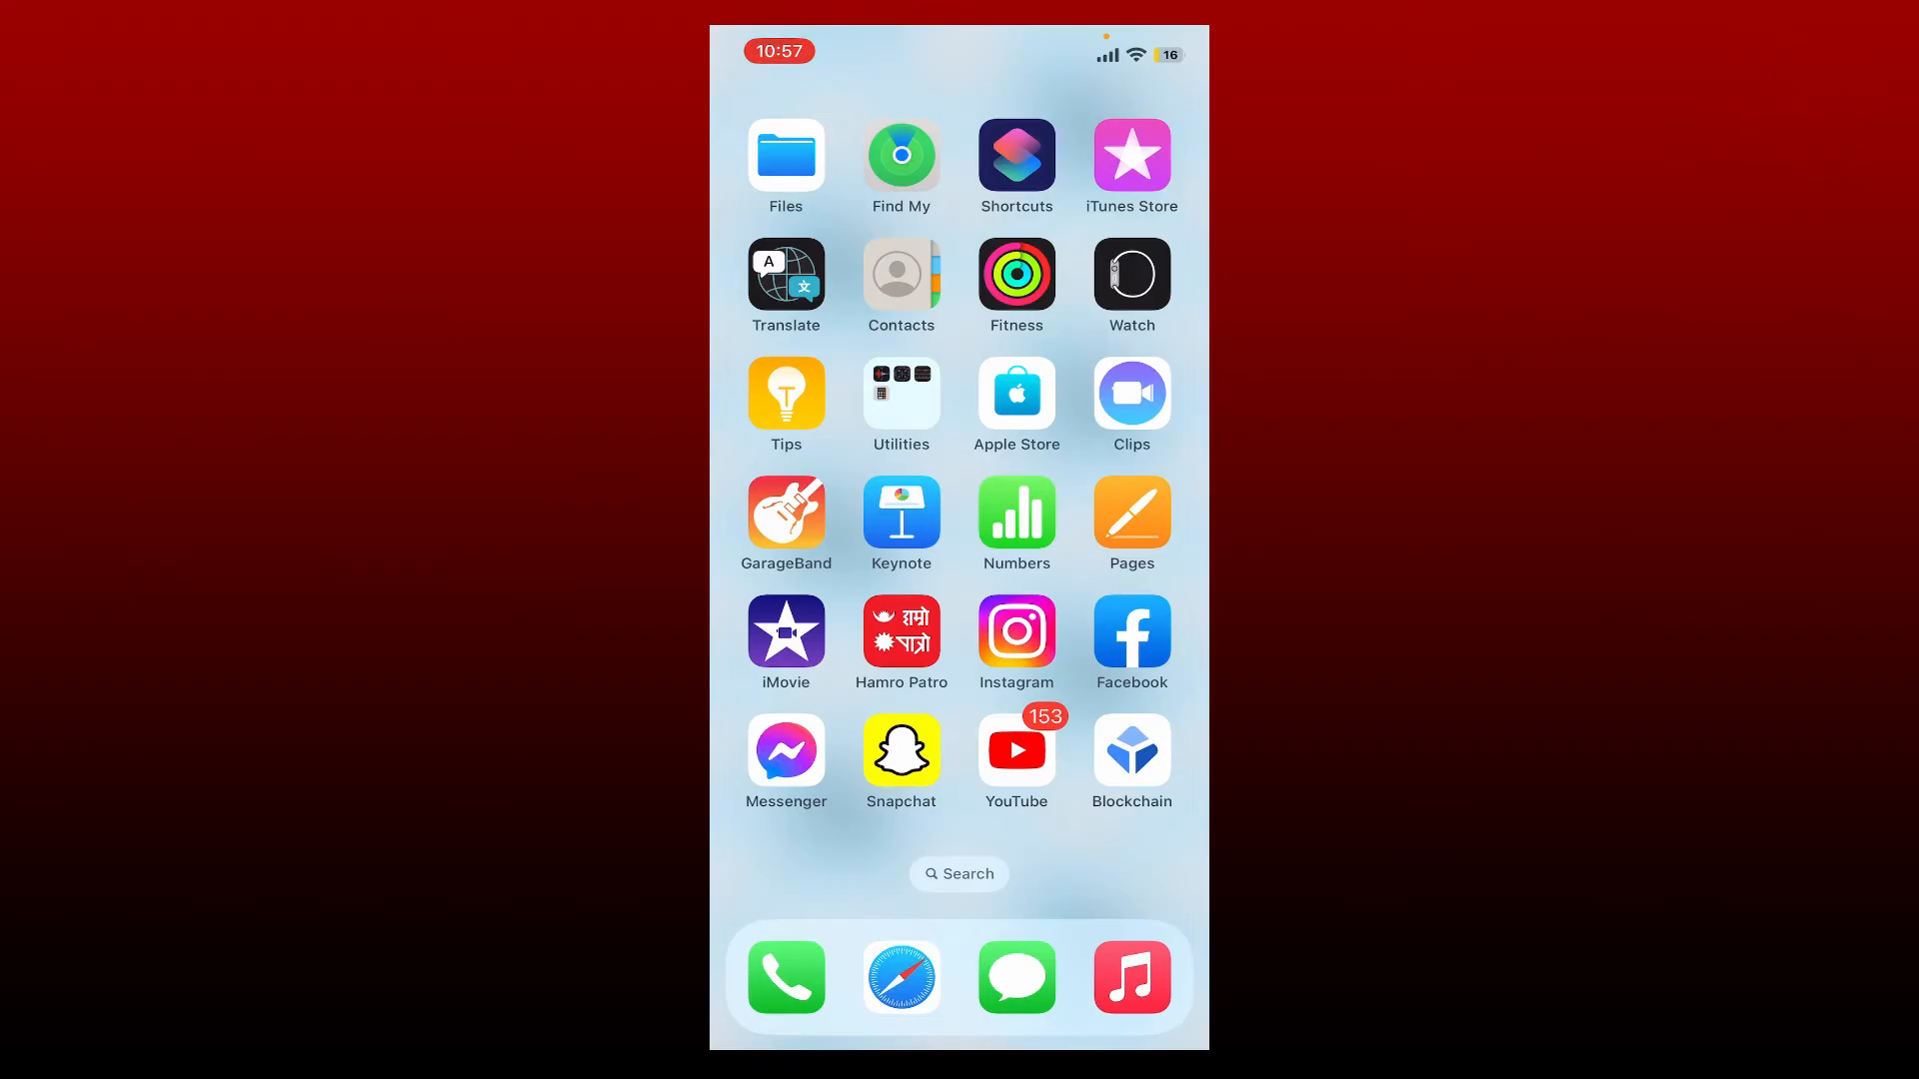
click(1016, 392)
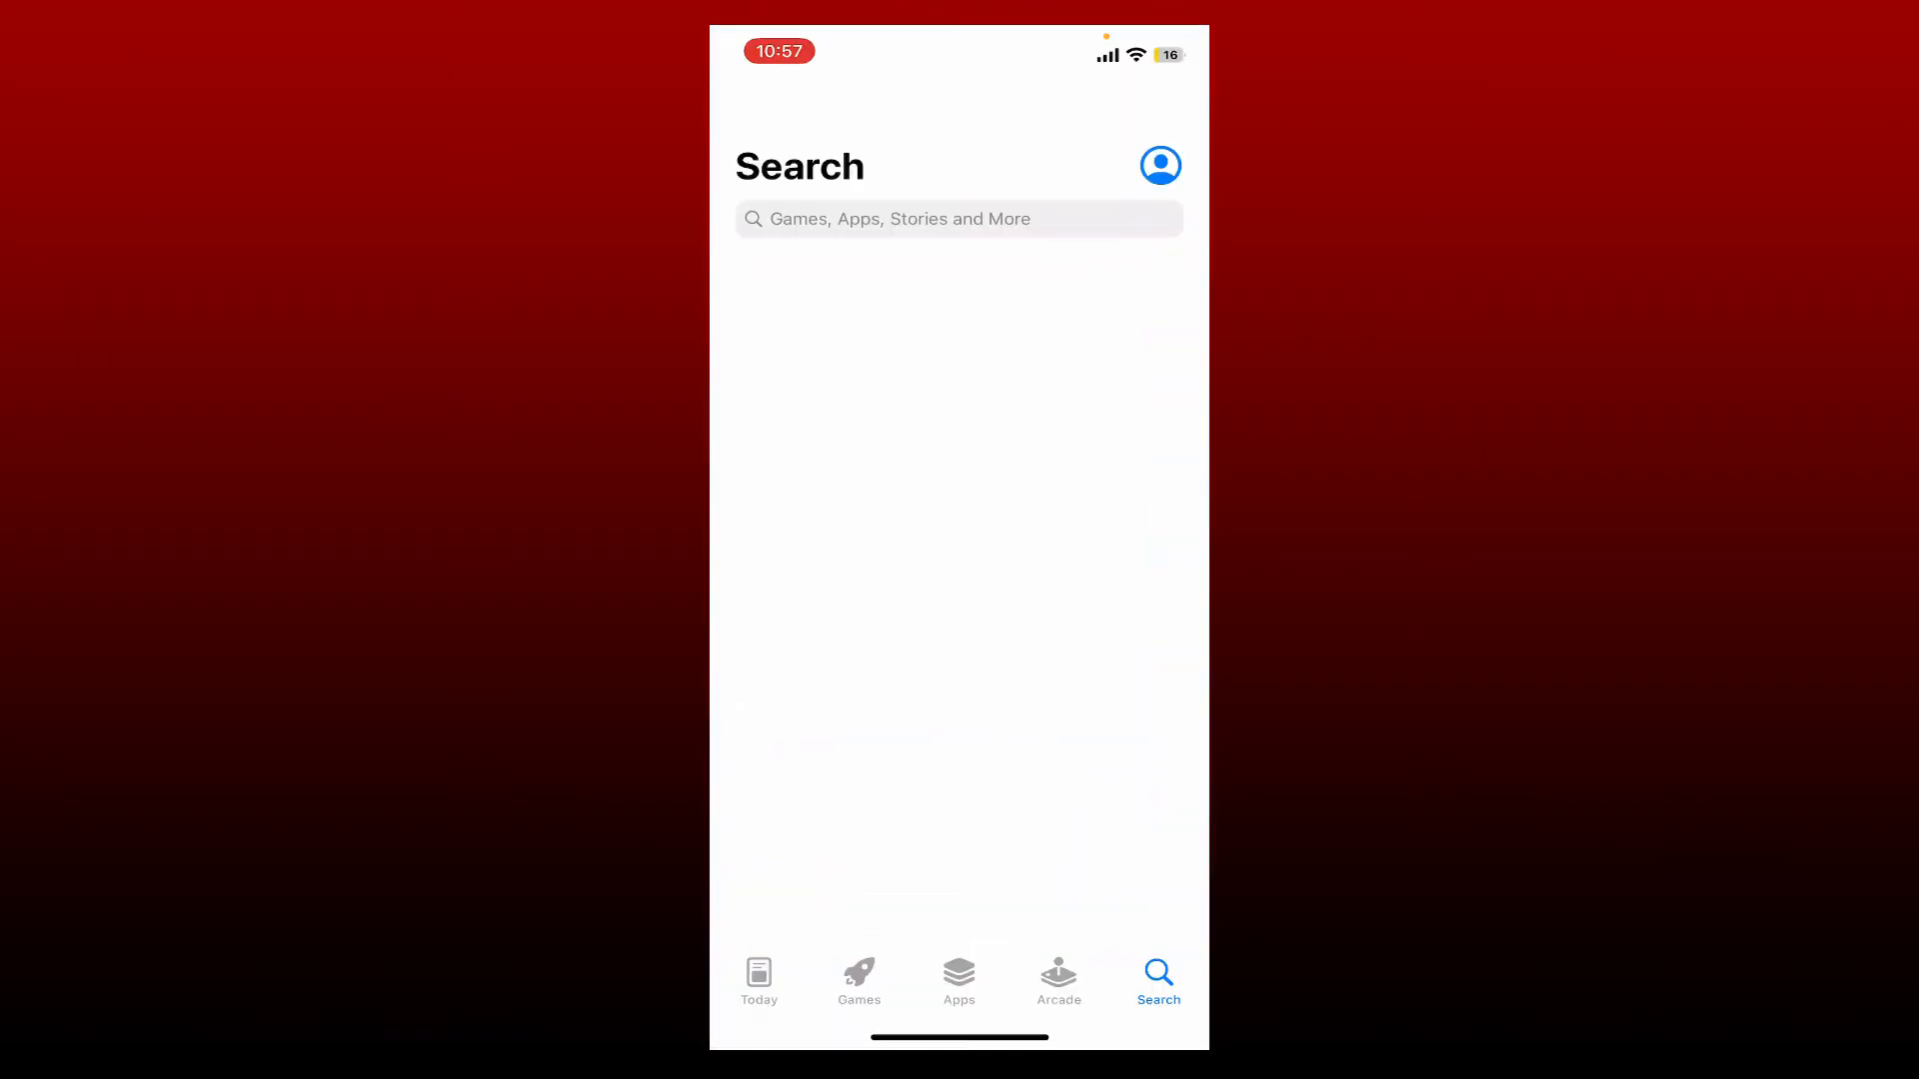
click(959, 218)
text(life 360)
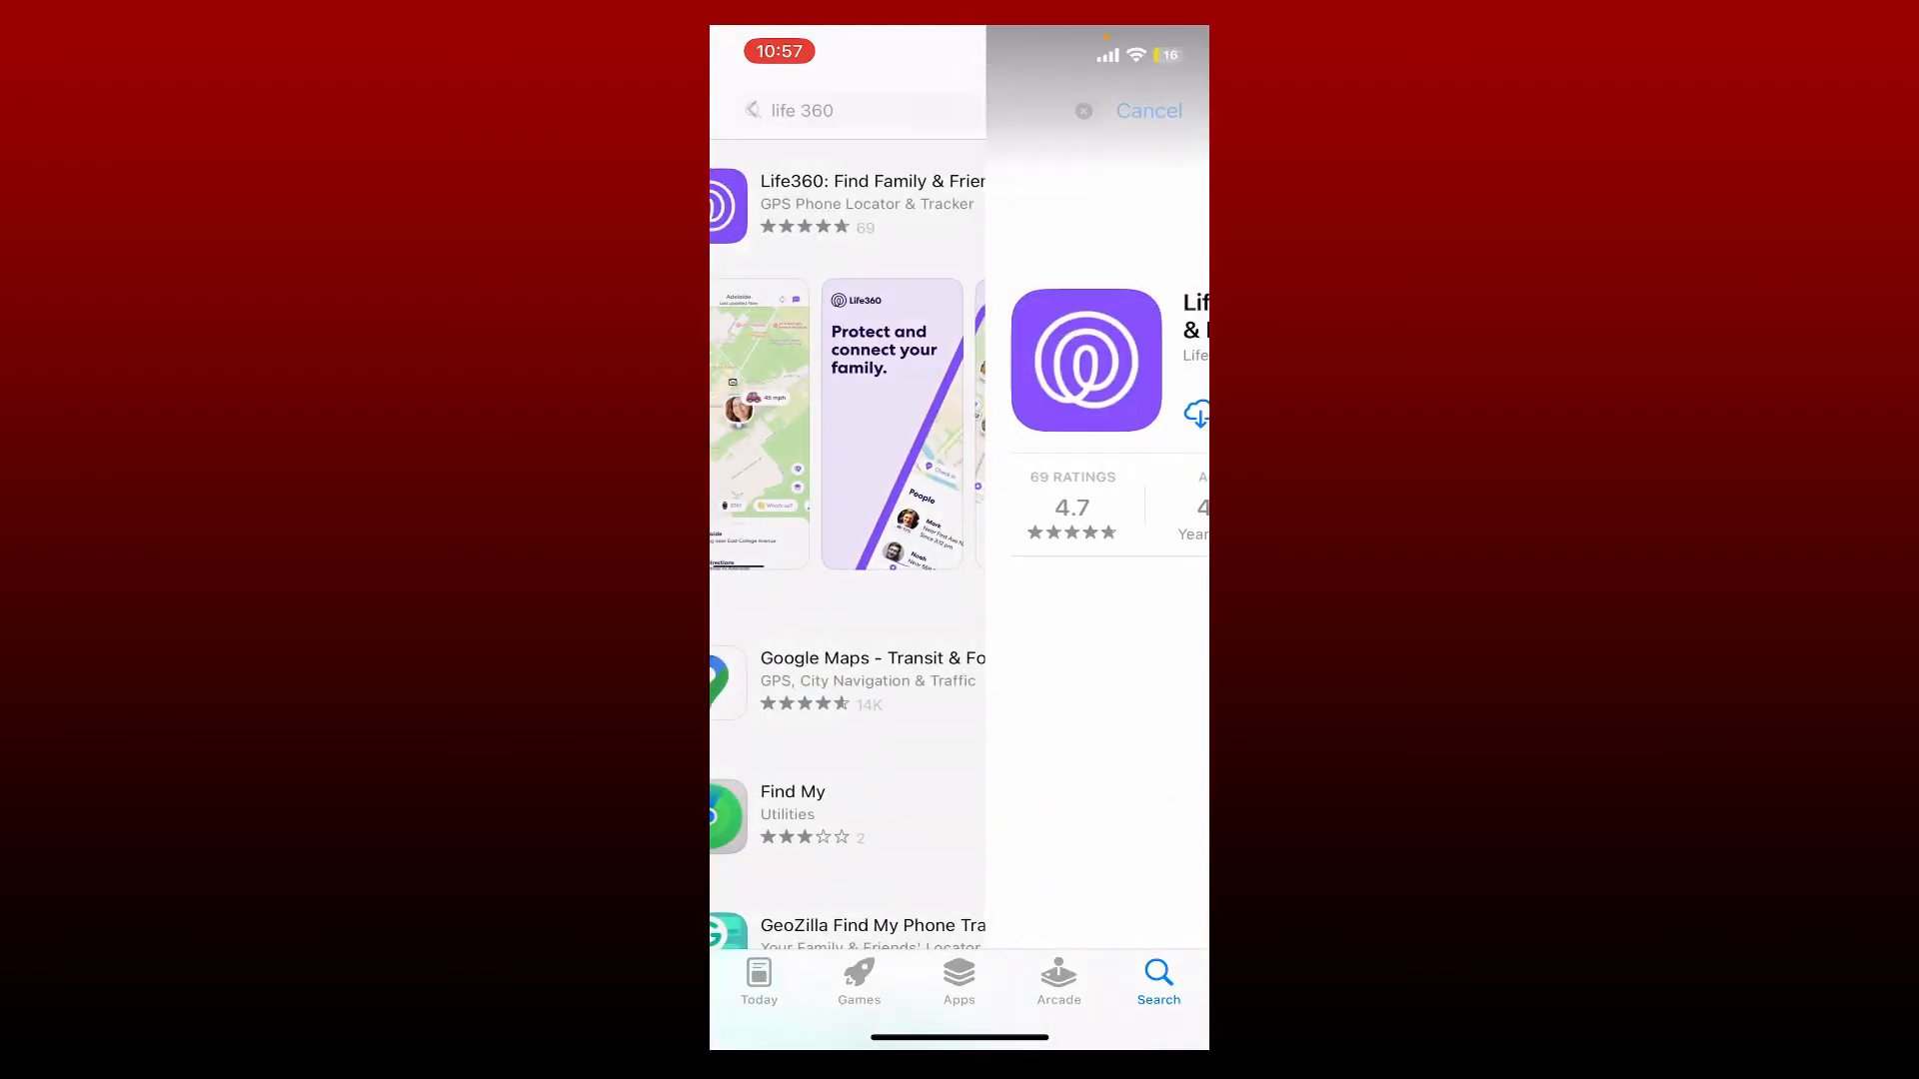
- Install Life360: Find Family & Friends, launch it, and go back to the home screen
click(873, 202)
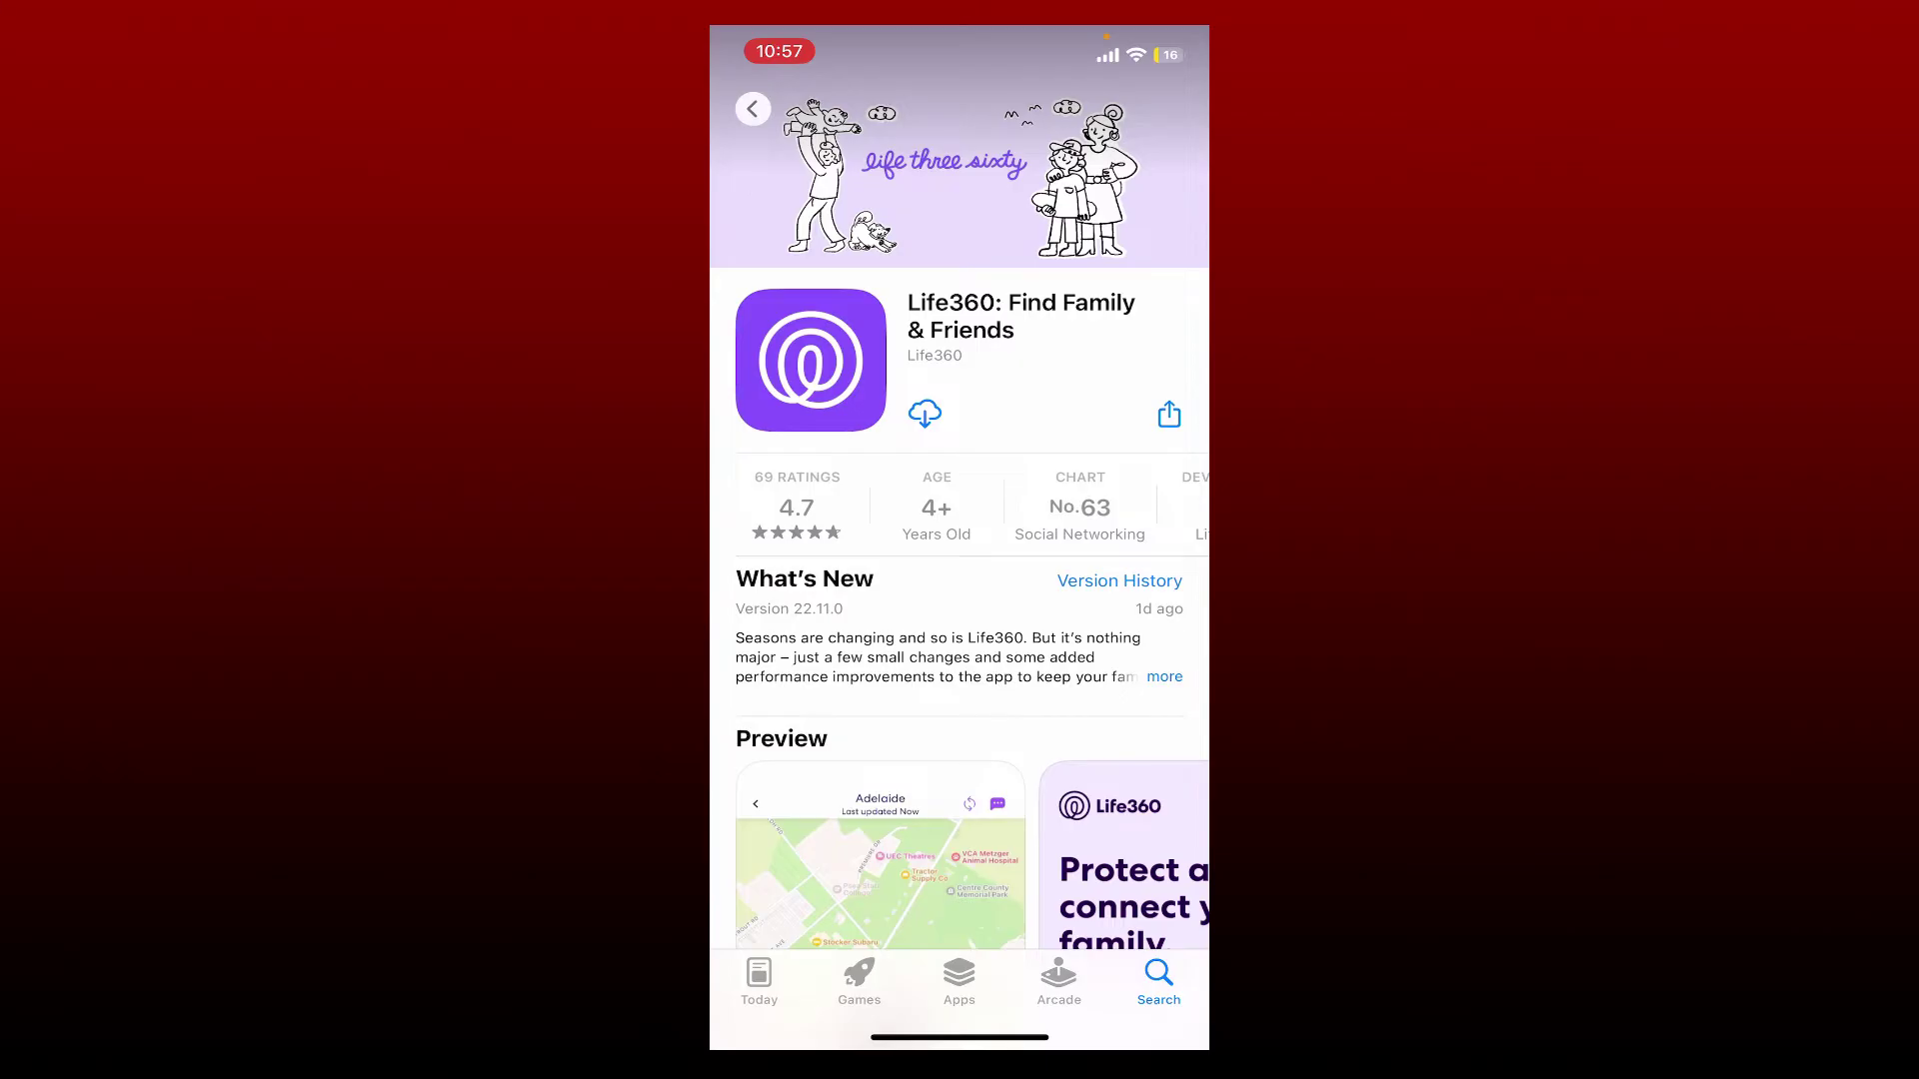
click(923, 412)
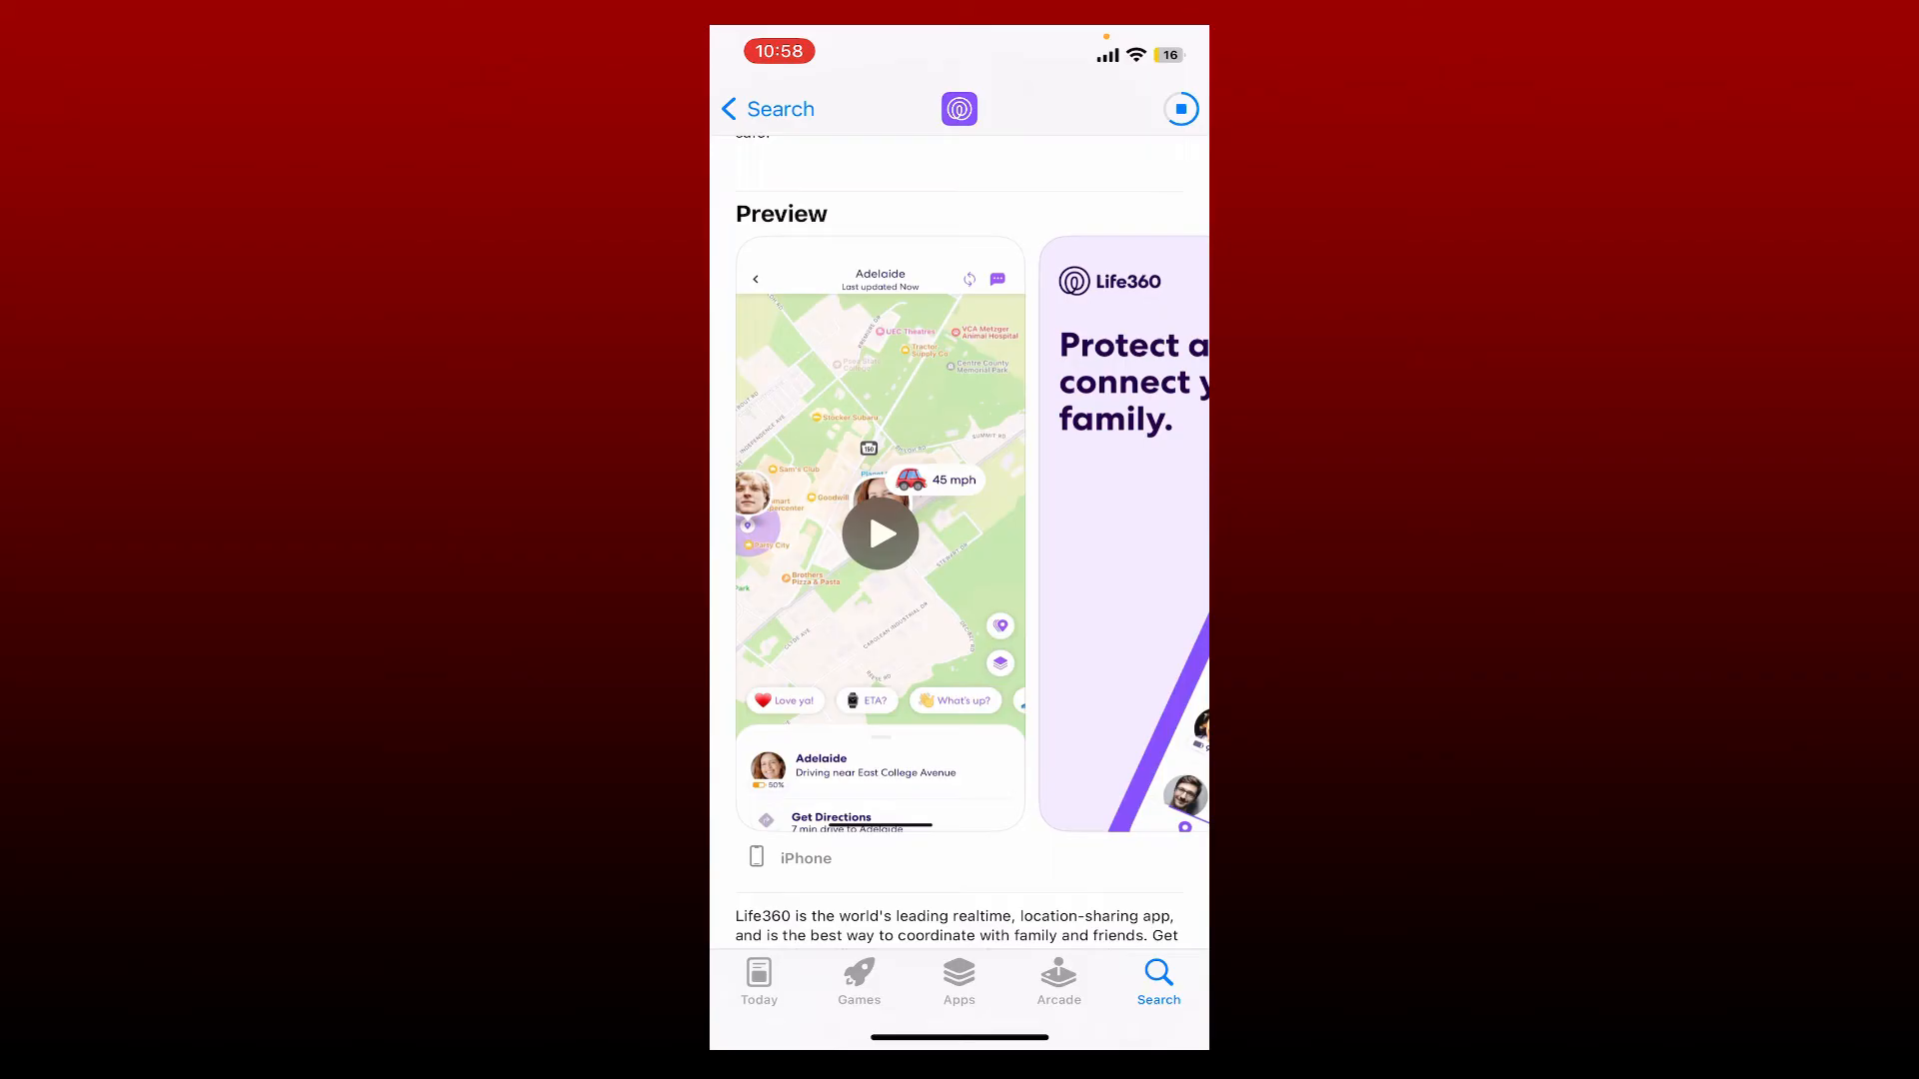
scroll(down, 3)
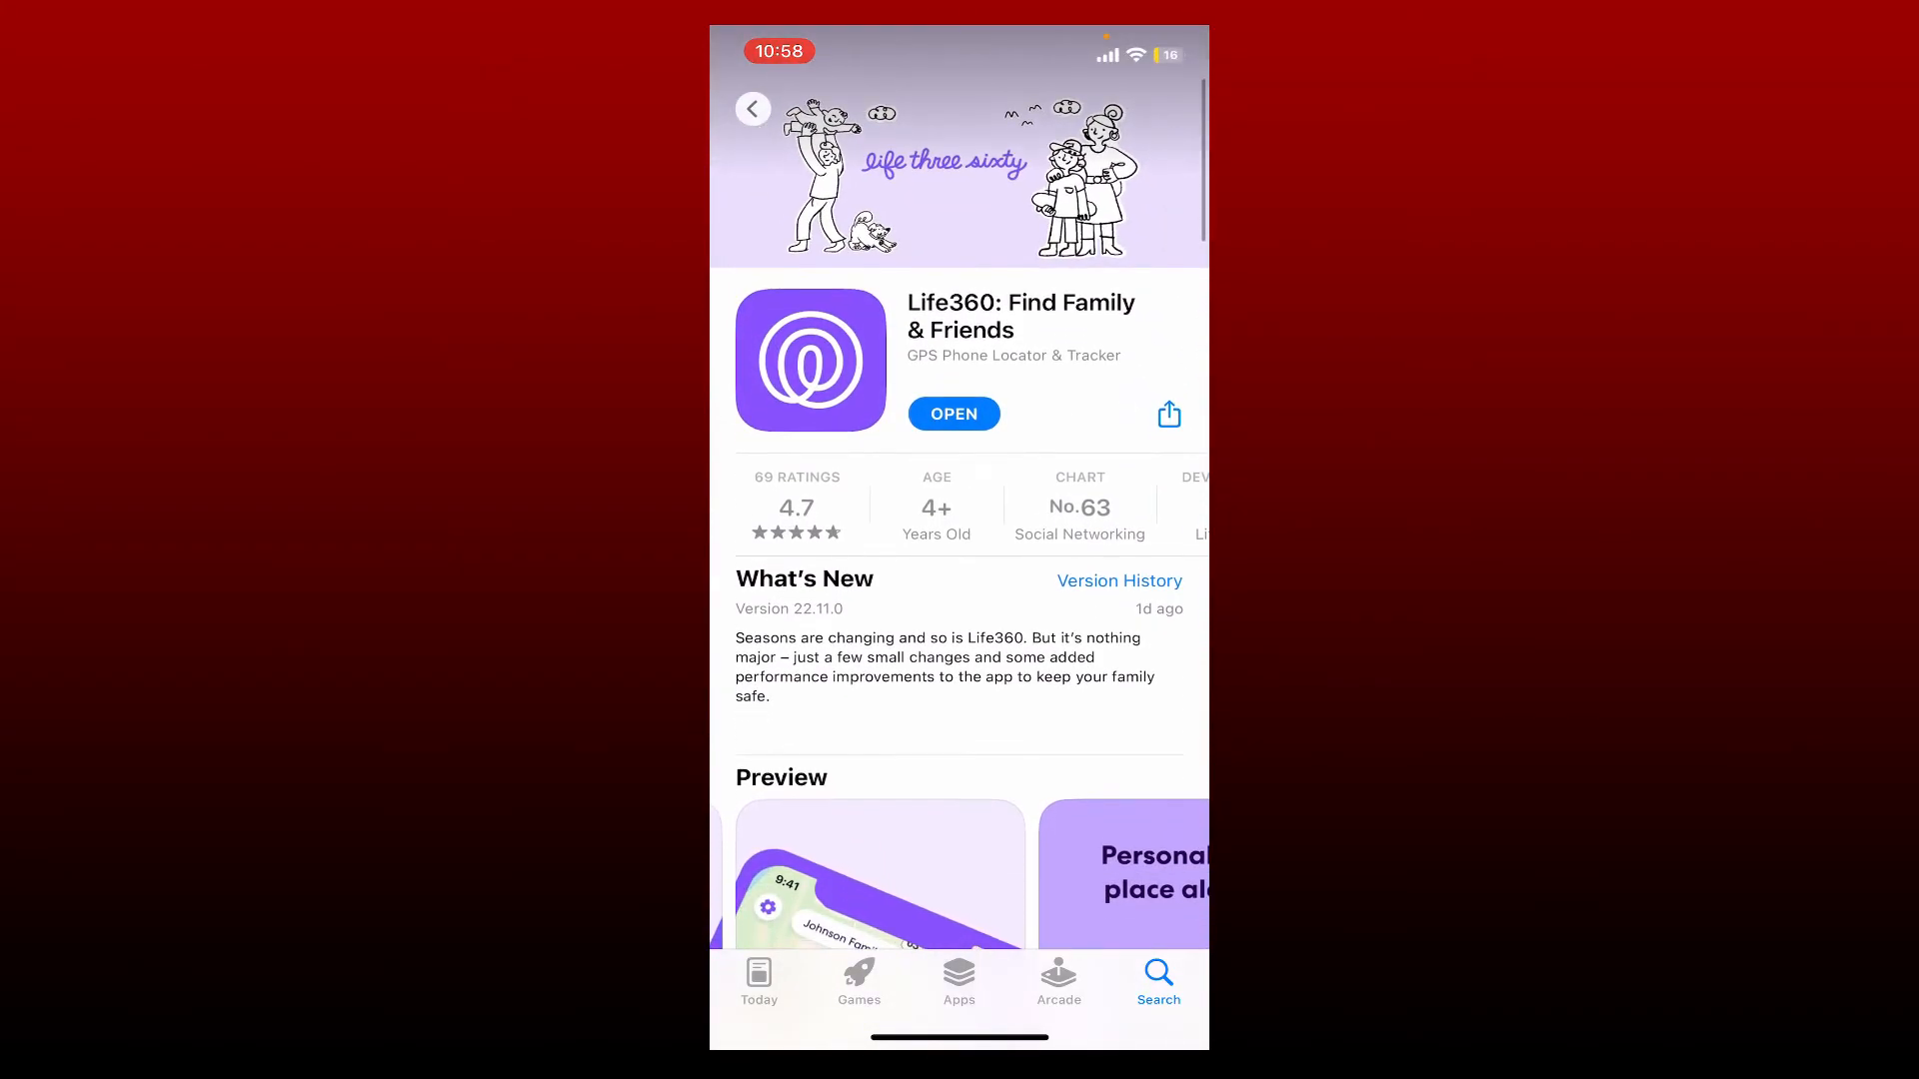
click(953, 414)
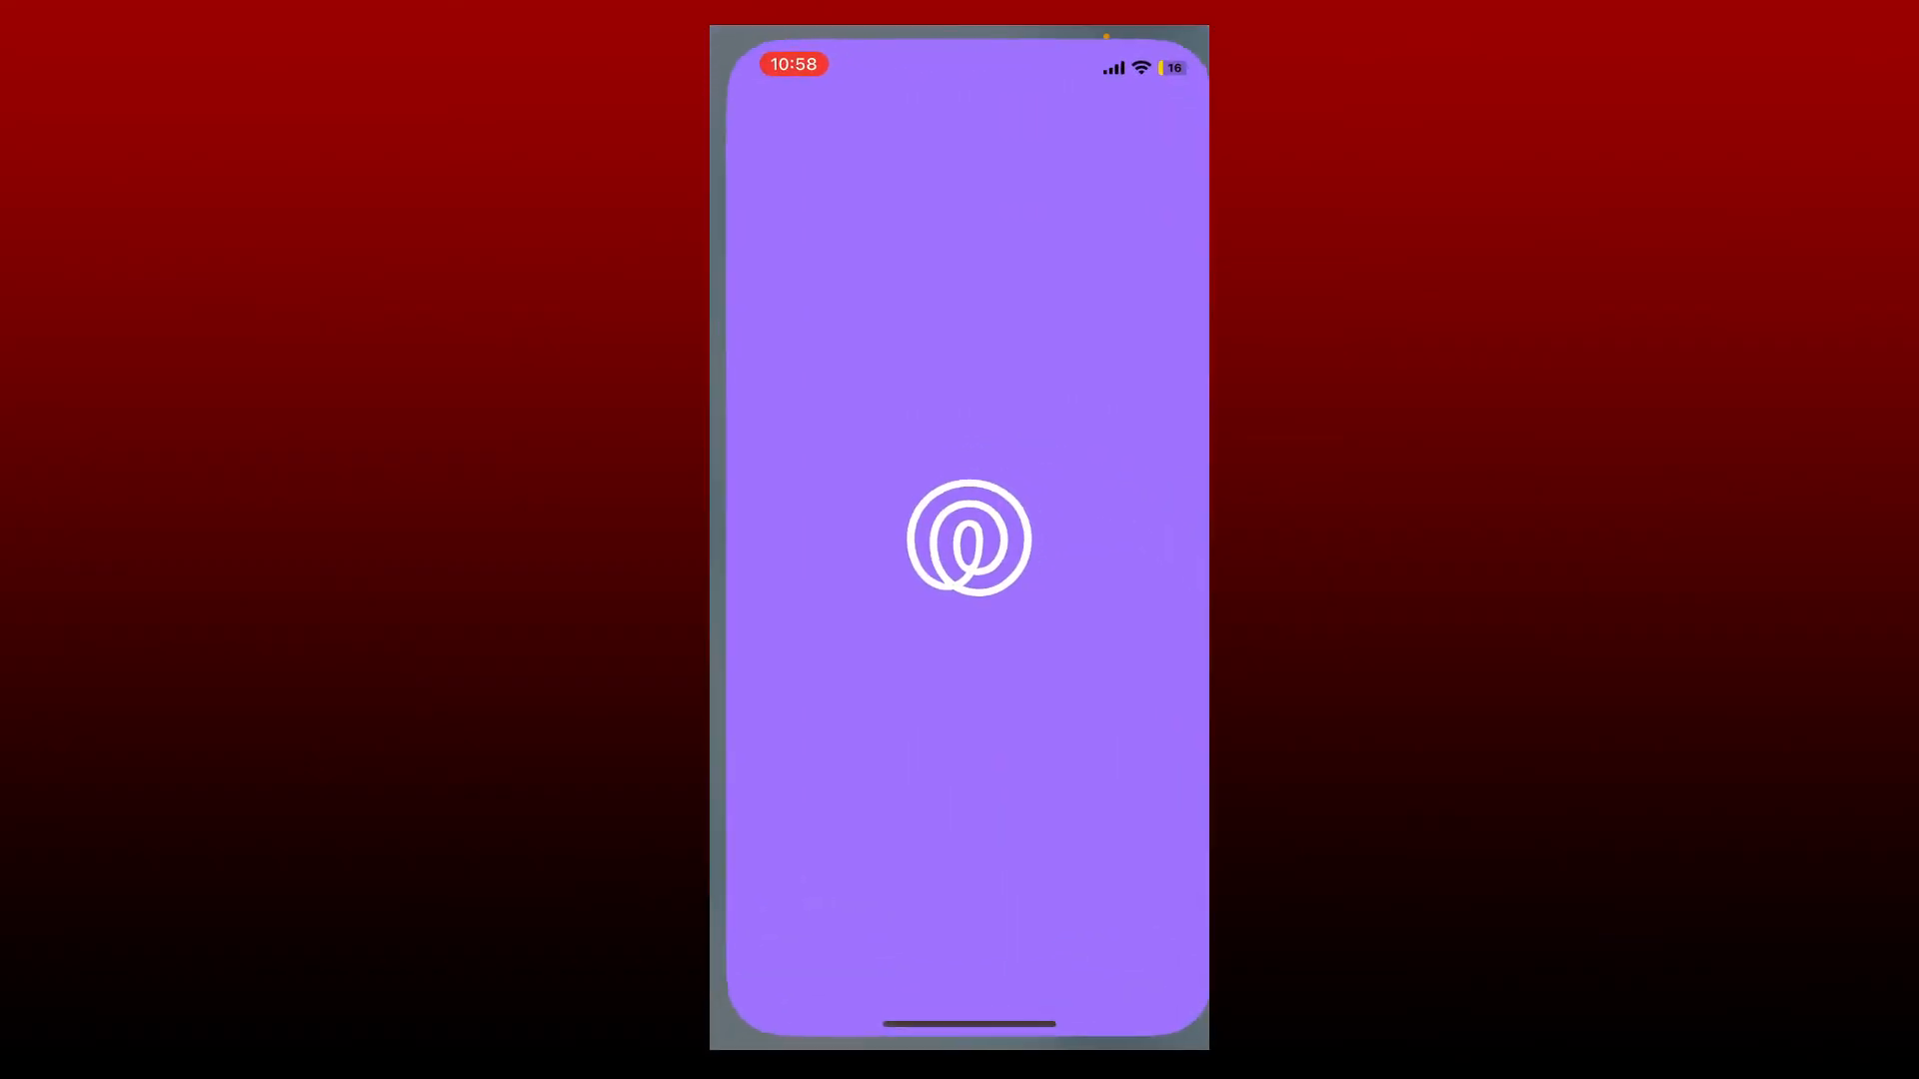
key(home)
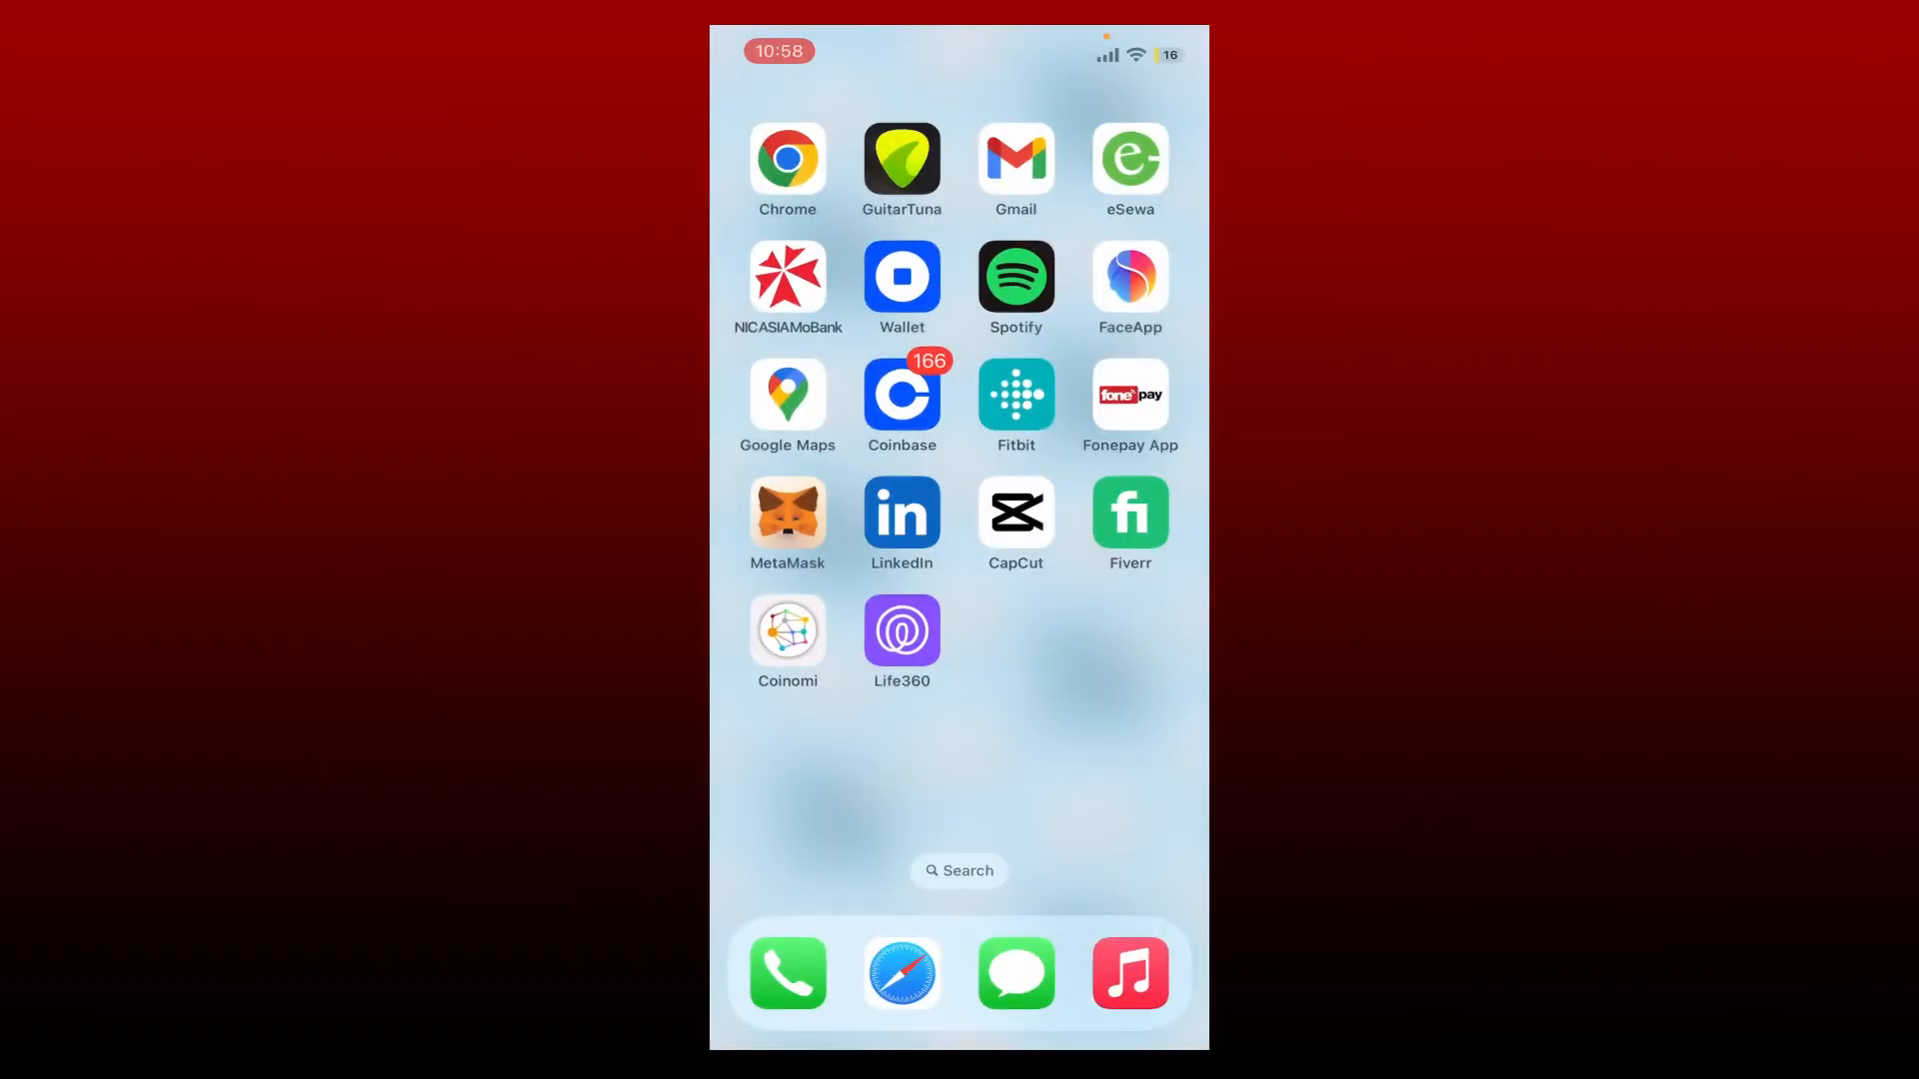